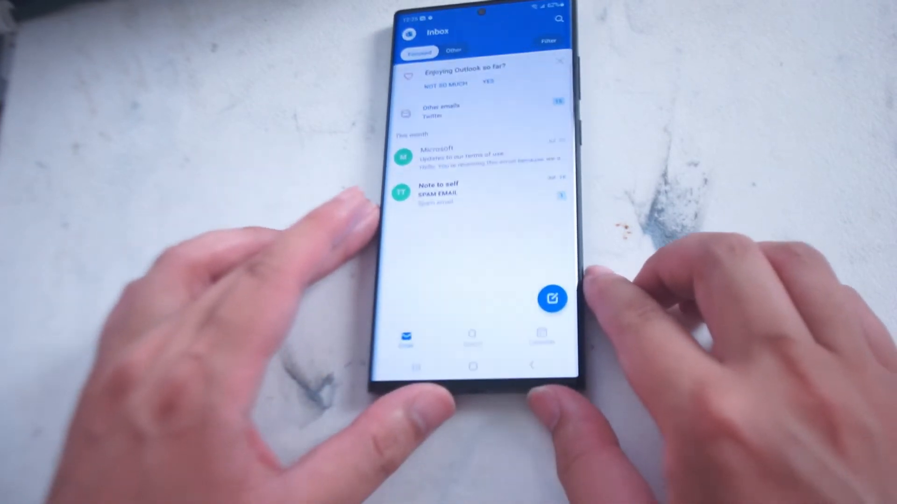
Open a blank new email draft from the Inbox with the keyboard showing.
{"action": "left_click", "coordinate": [552, 298]}
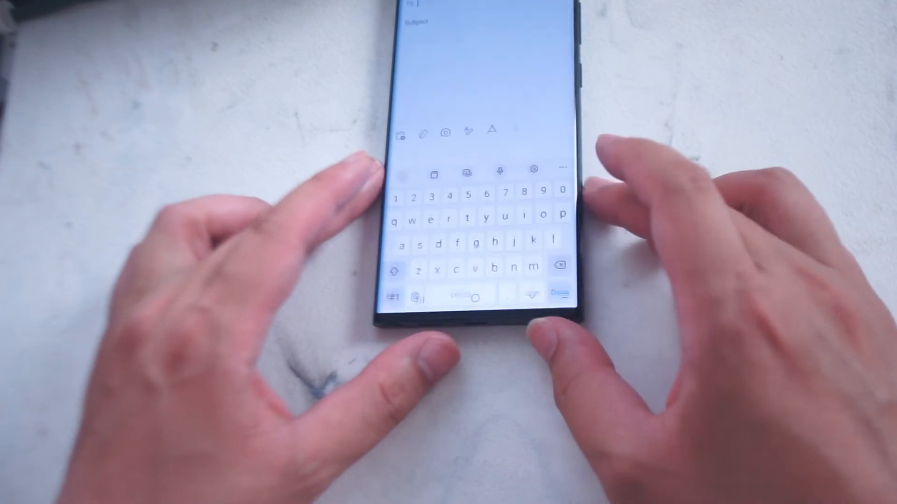